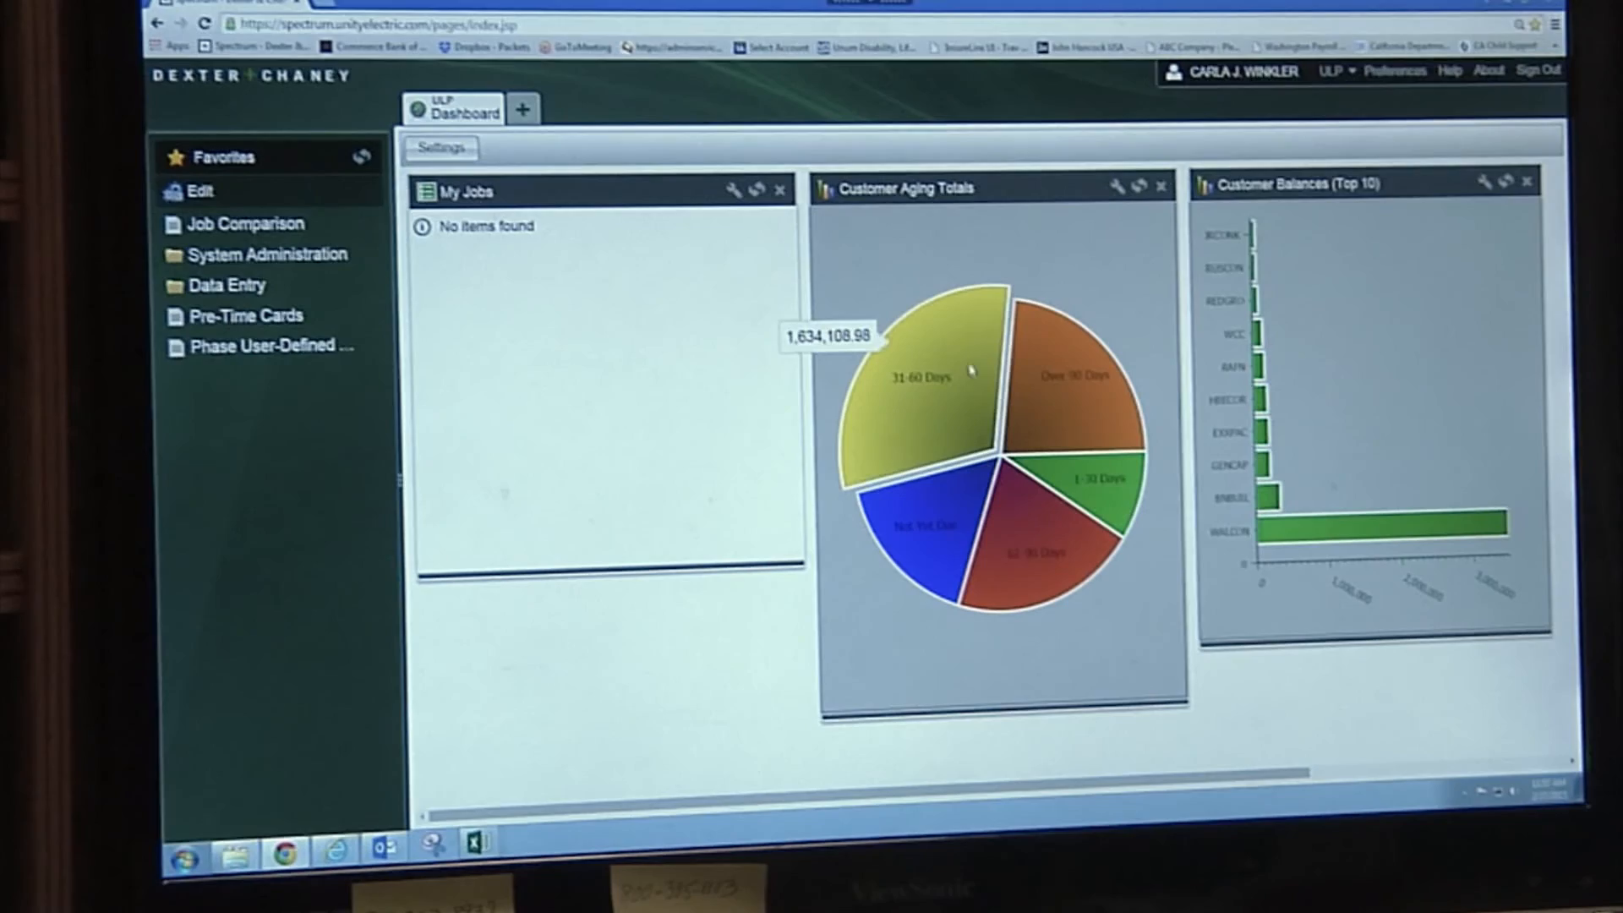
mouse_move(619, 221)
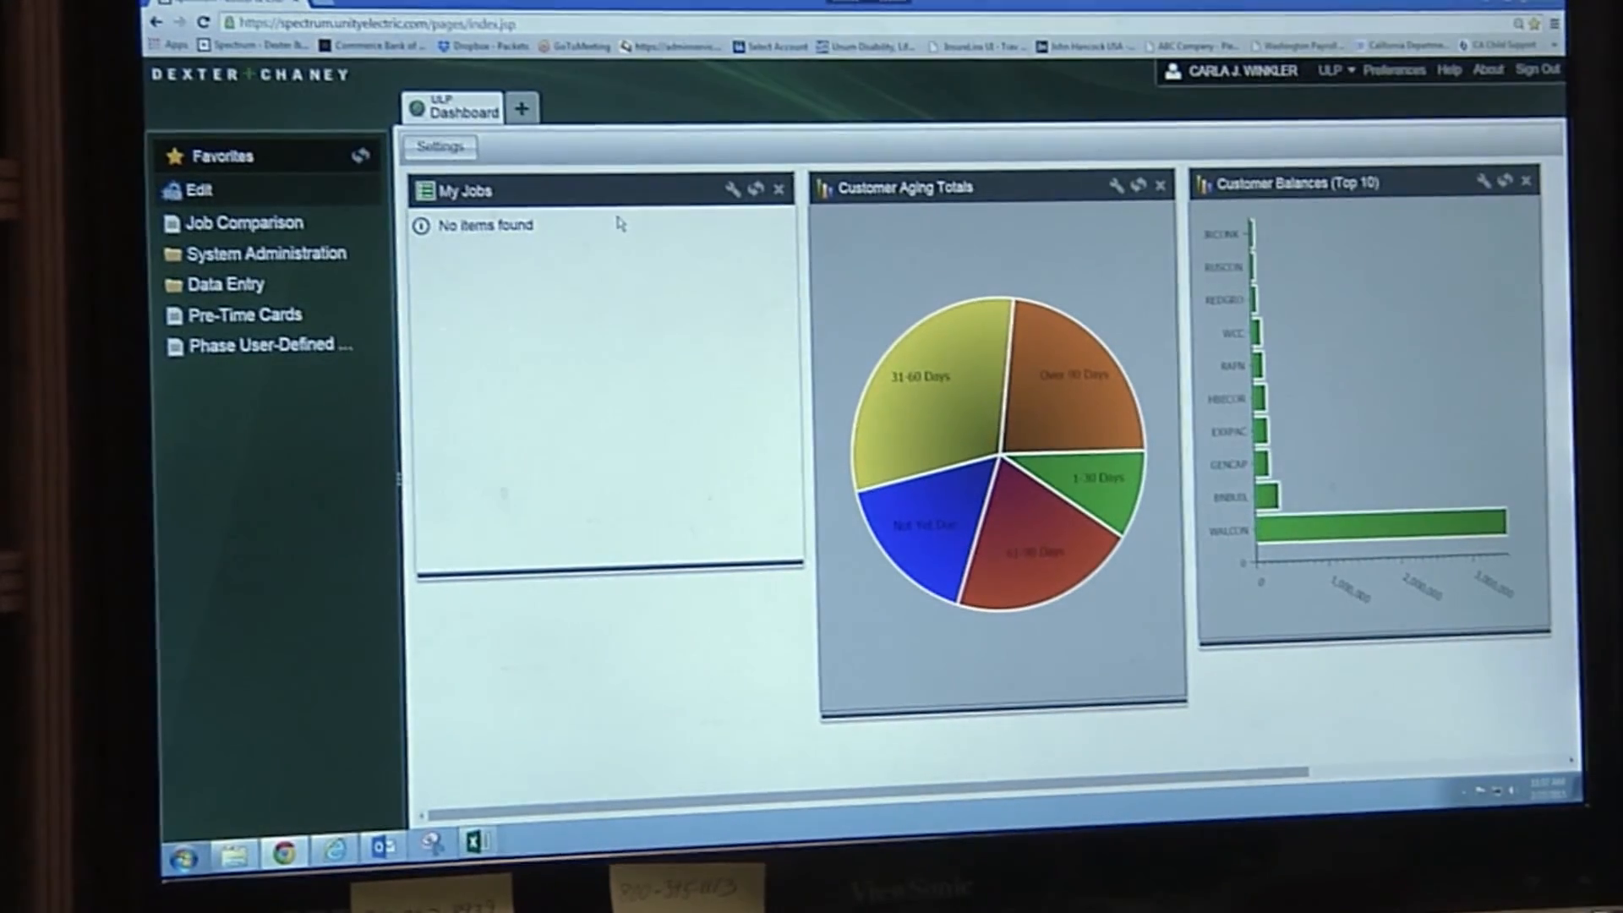
Drill into the 31-60 Days aging slice and open BN Builders' customer defaults
left_click(911, 373)
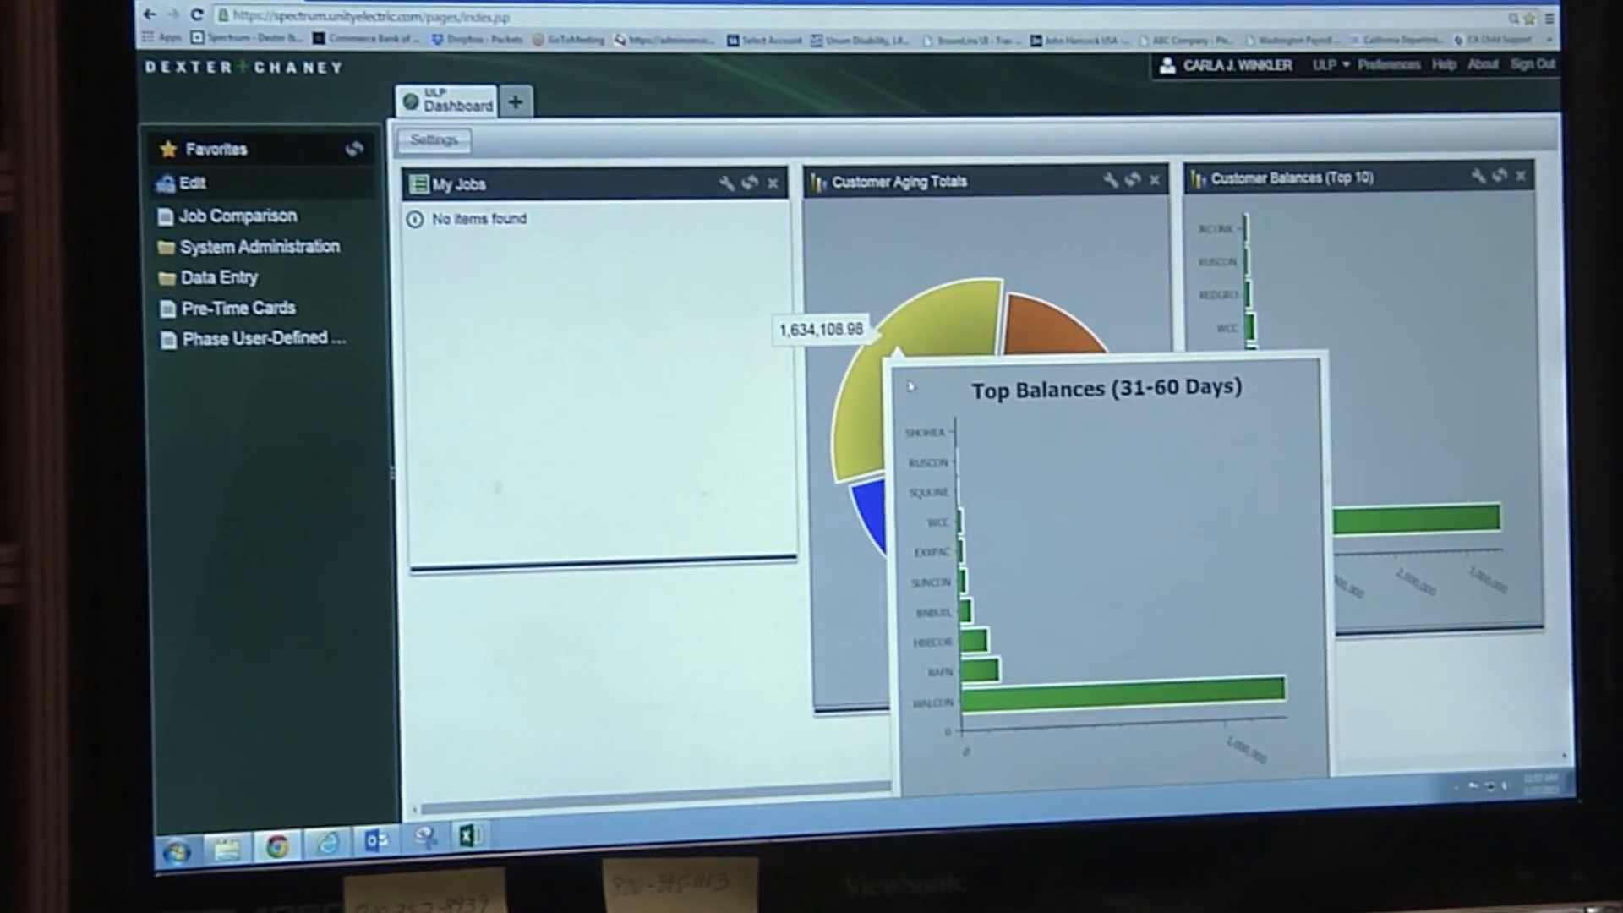
mouse_move(967, 616)
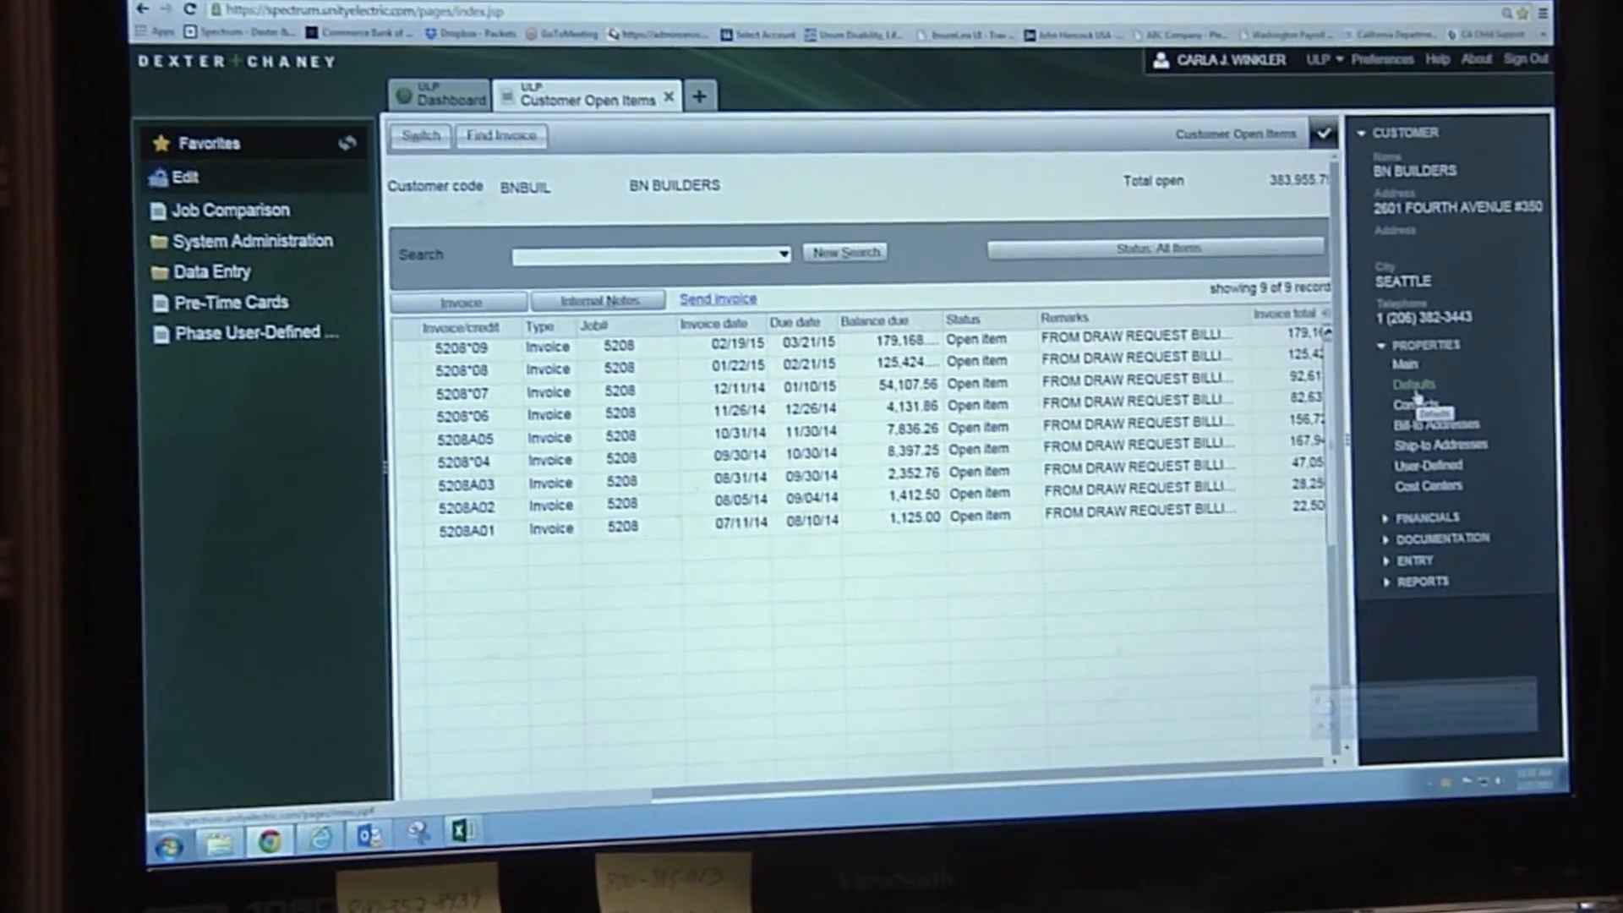
left_click(1414, 383)
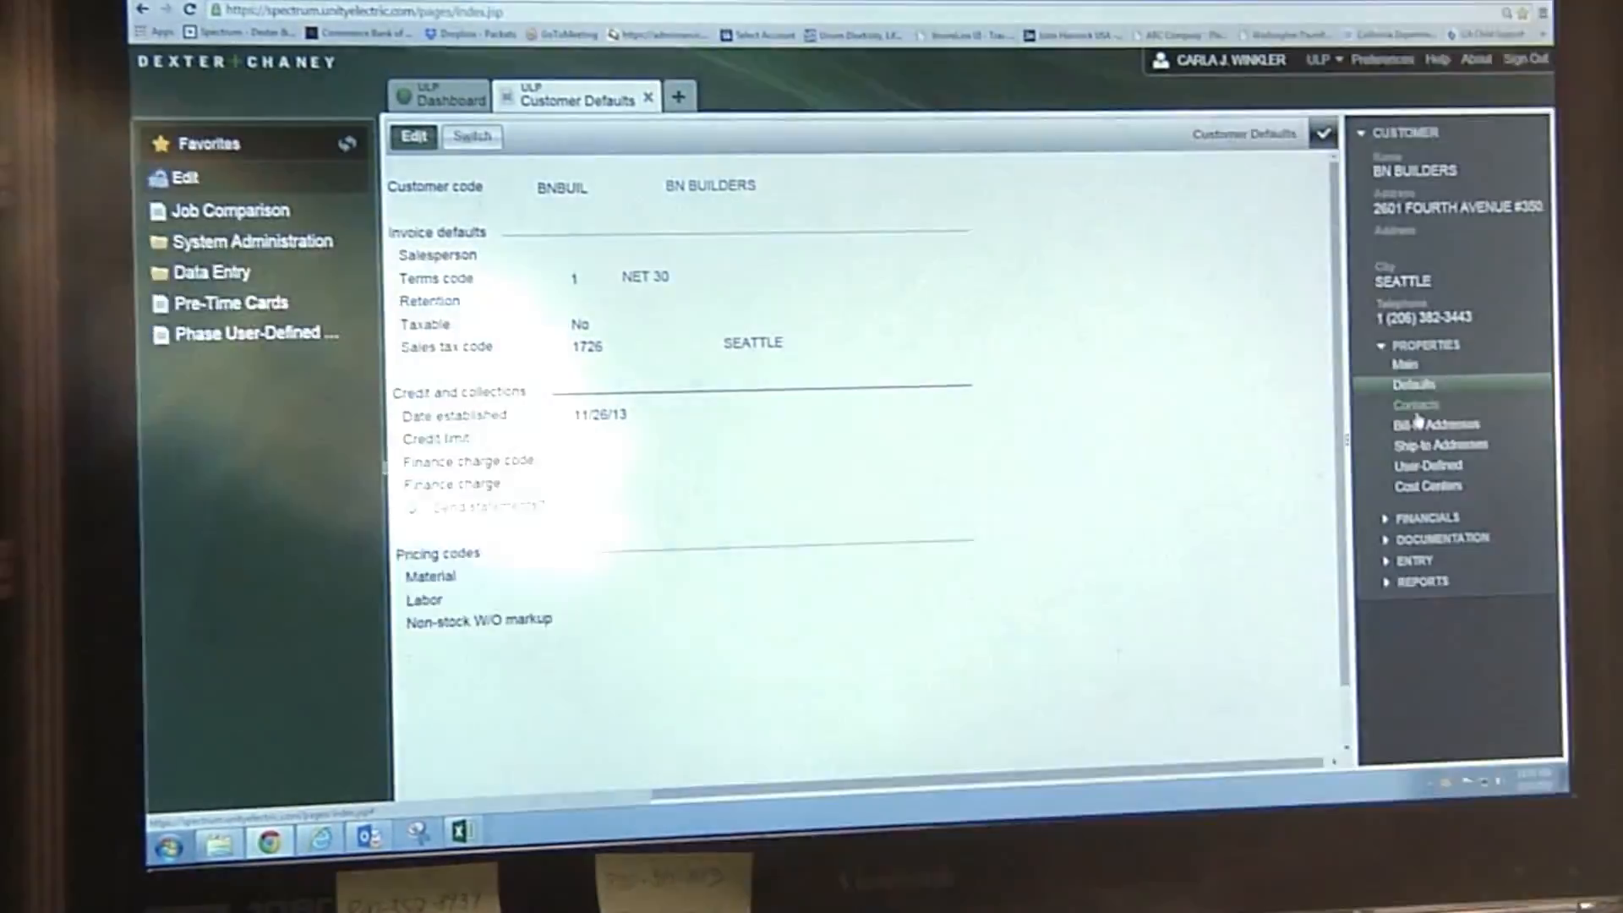